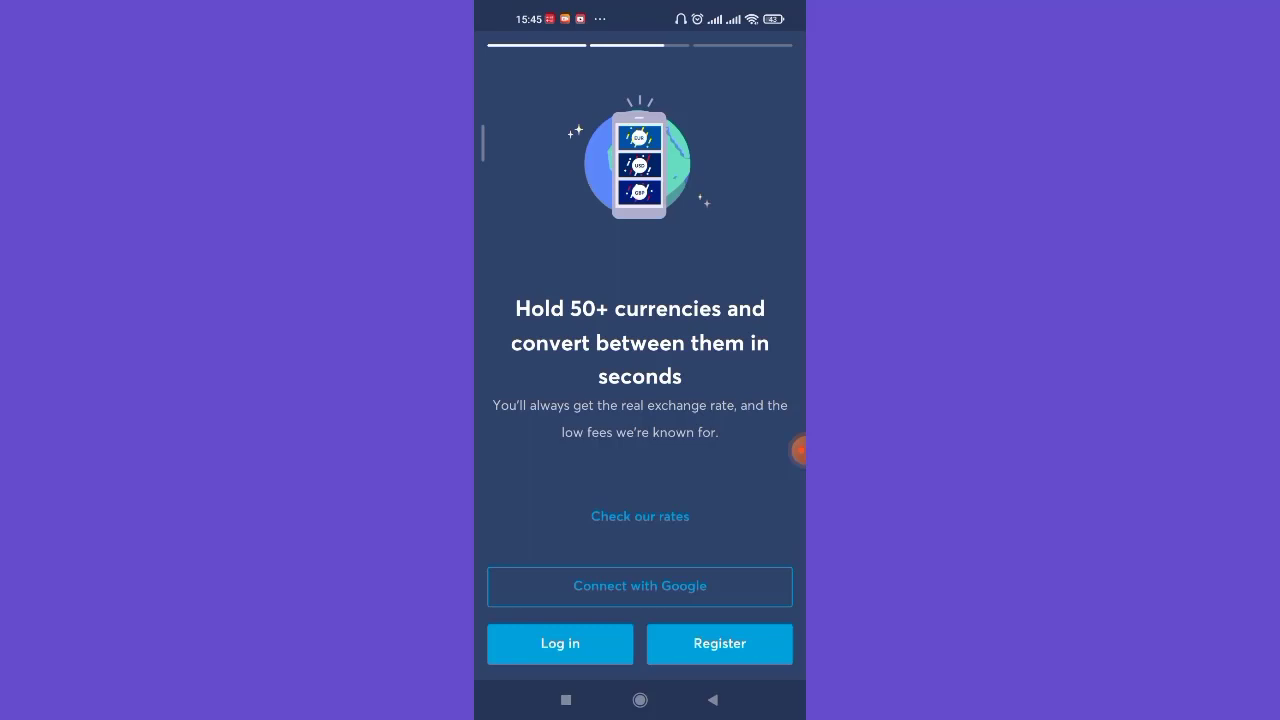
Go from the Wise welcome screen to the login form and ask for help logging in.
click(560, 644)
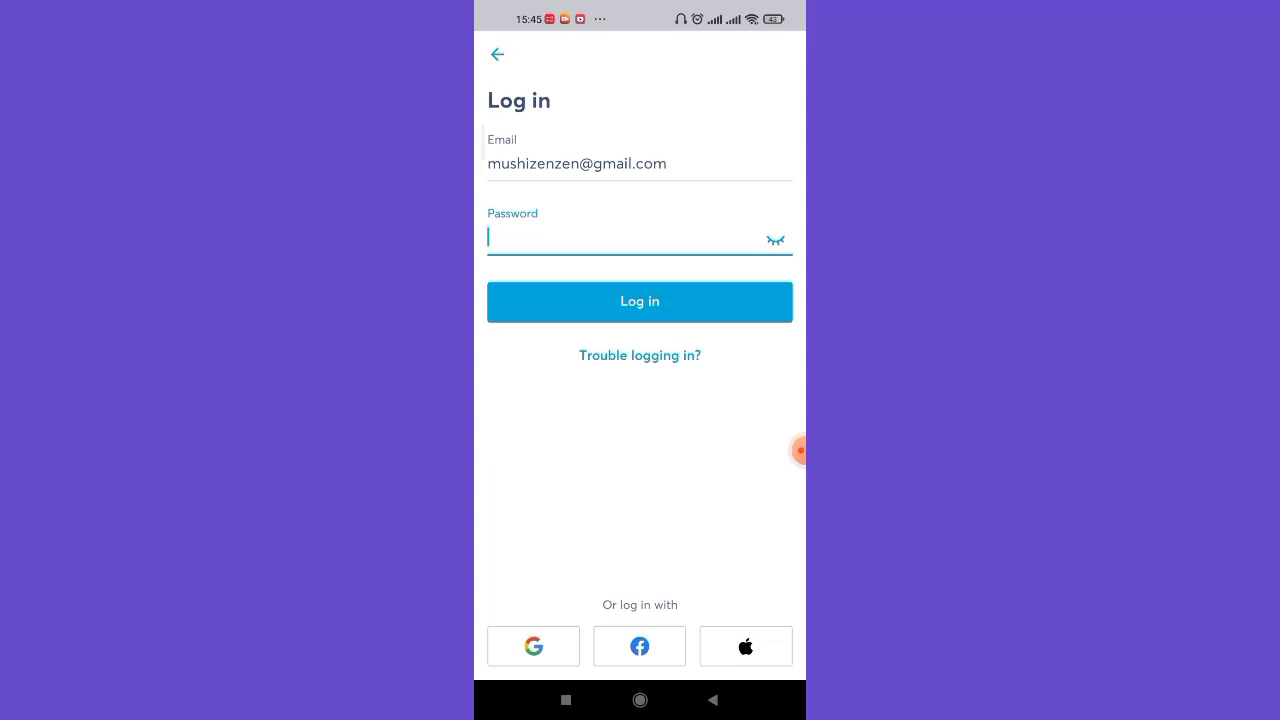
click(640, 356)
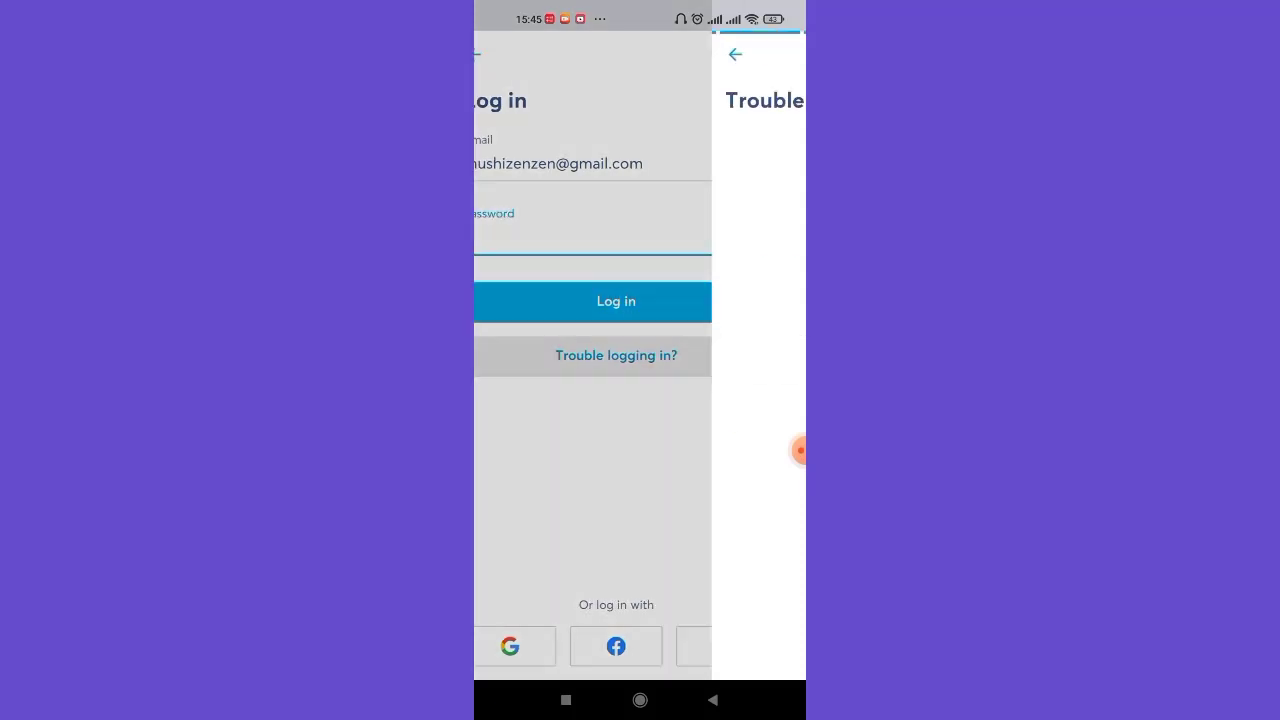
Choose 'I've forgotten my password' and start a reset to reach the sign-up email form.
click(616, 356)
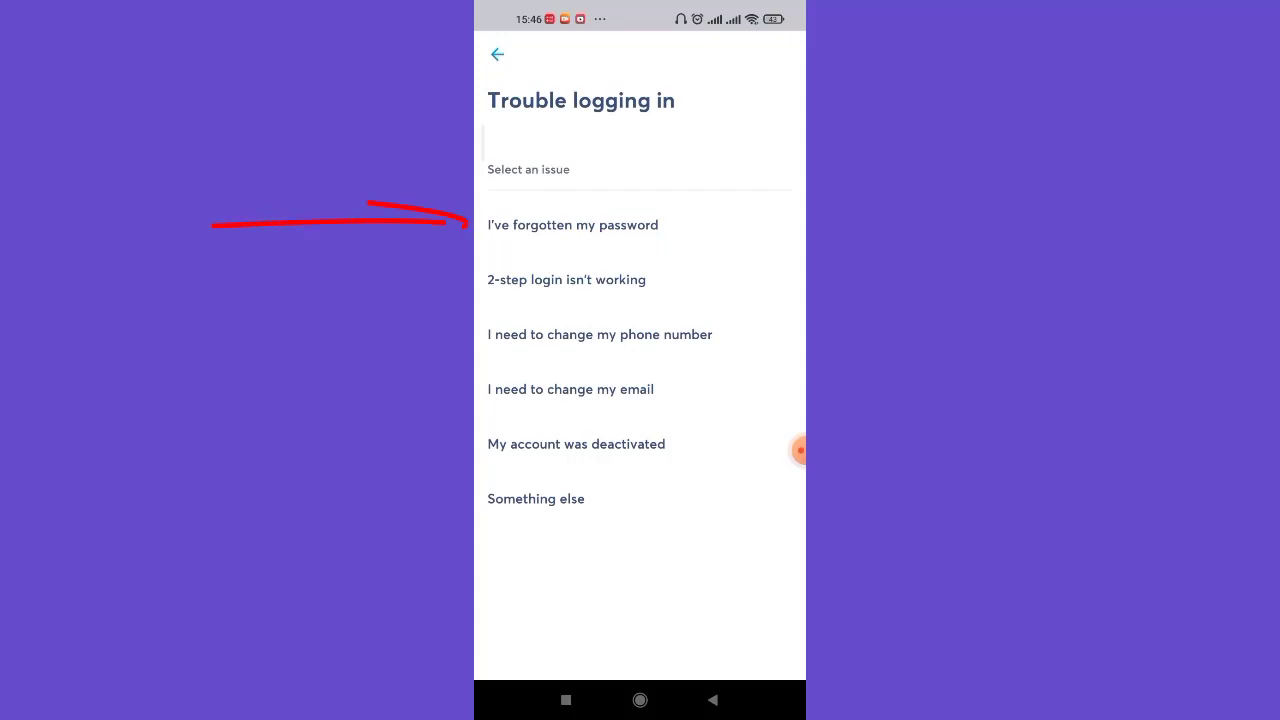
click(572, 224)
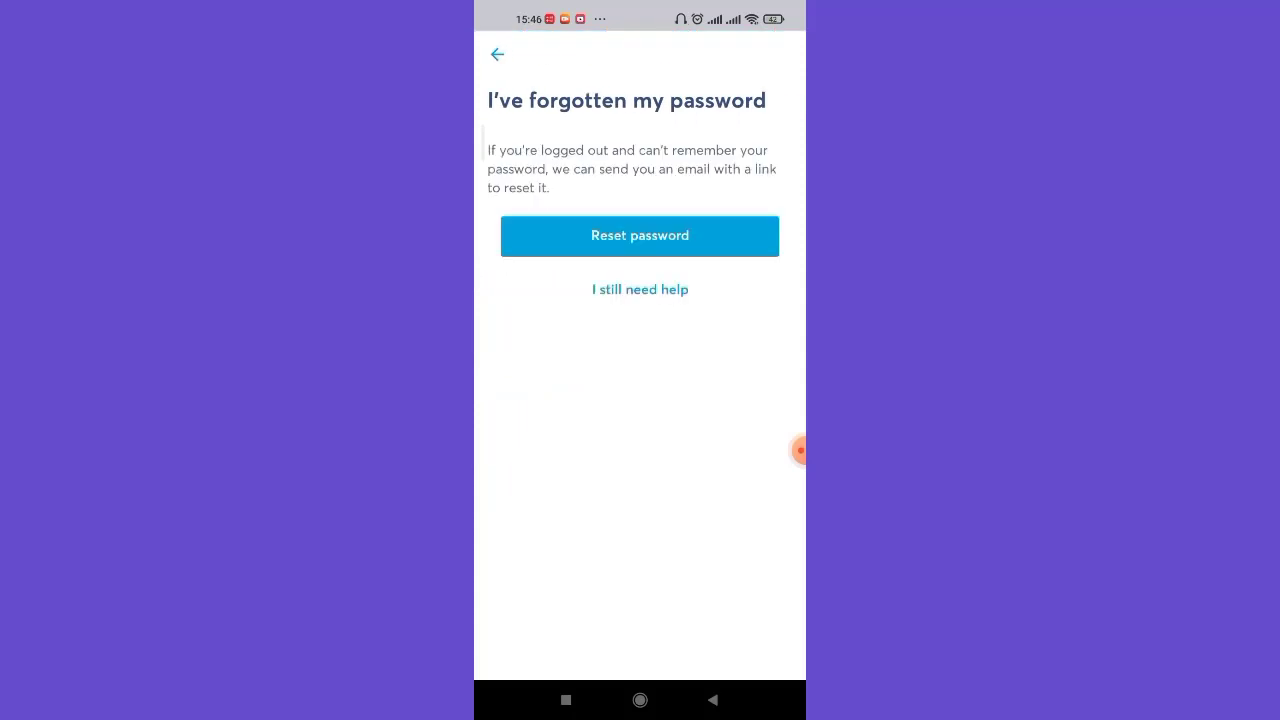
click(640, 236)
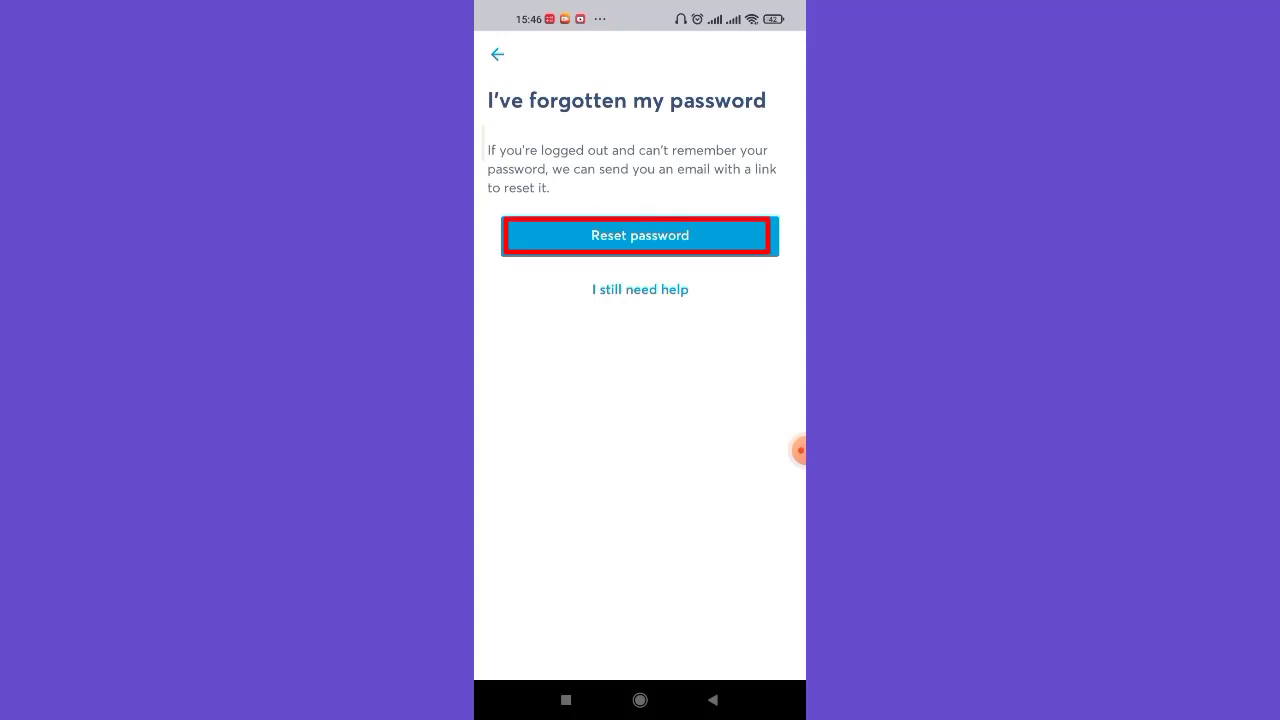
click(640, 236)
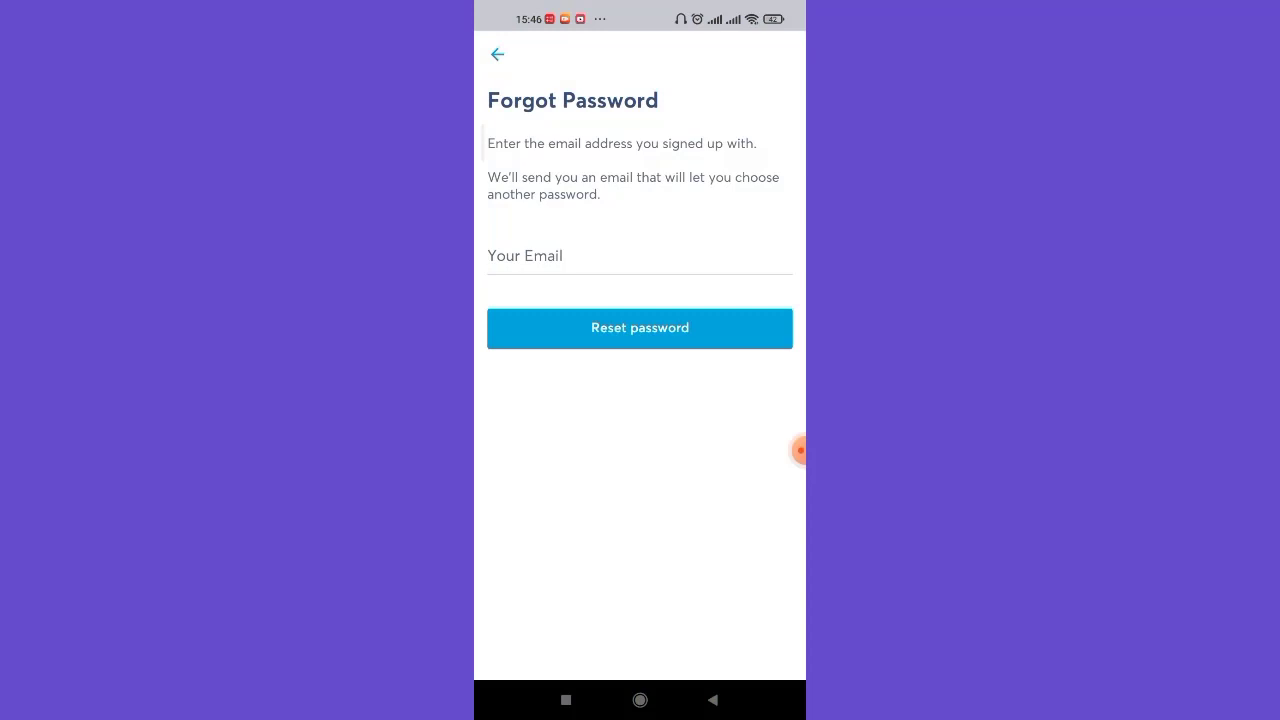
Enter the suggested sign-up email address and send the password reset email.
click(640, 256)
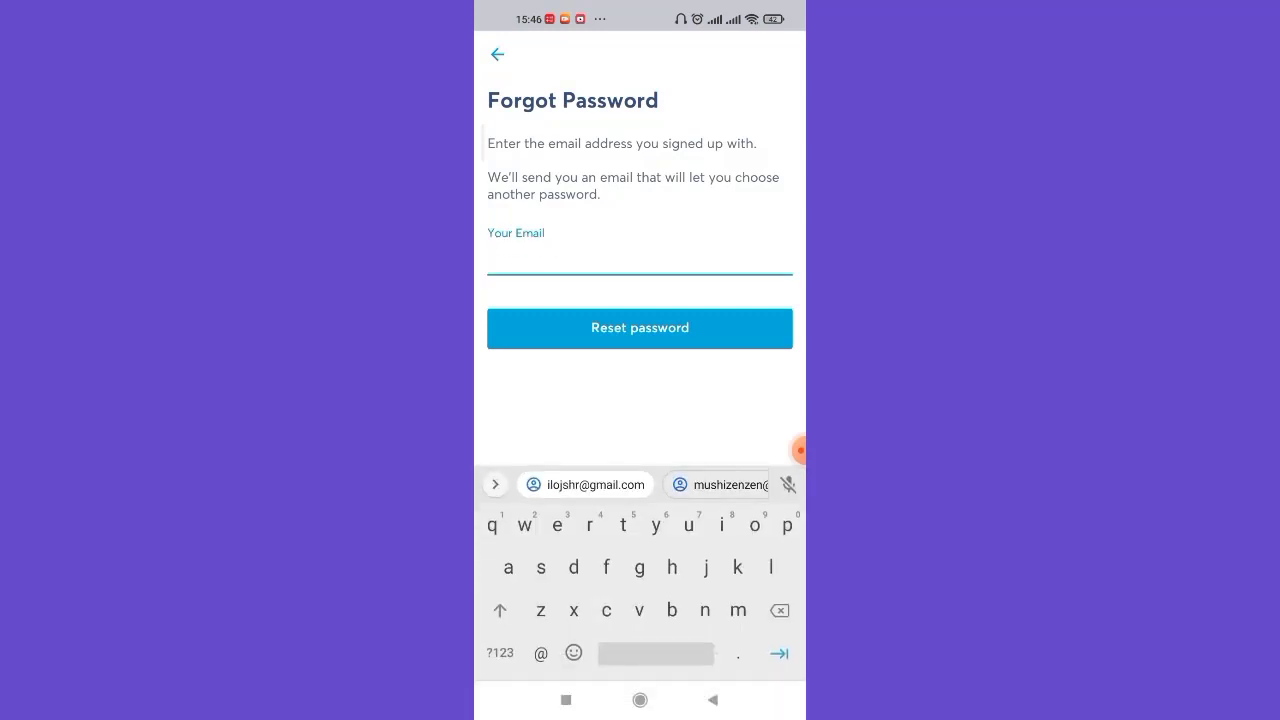
text(musj)
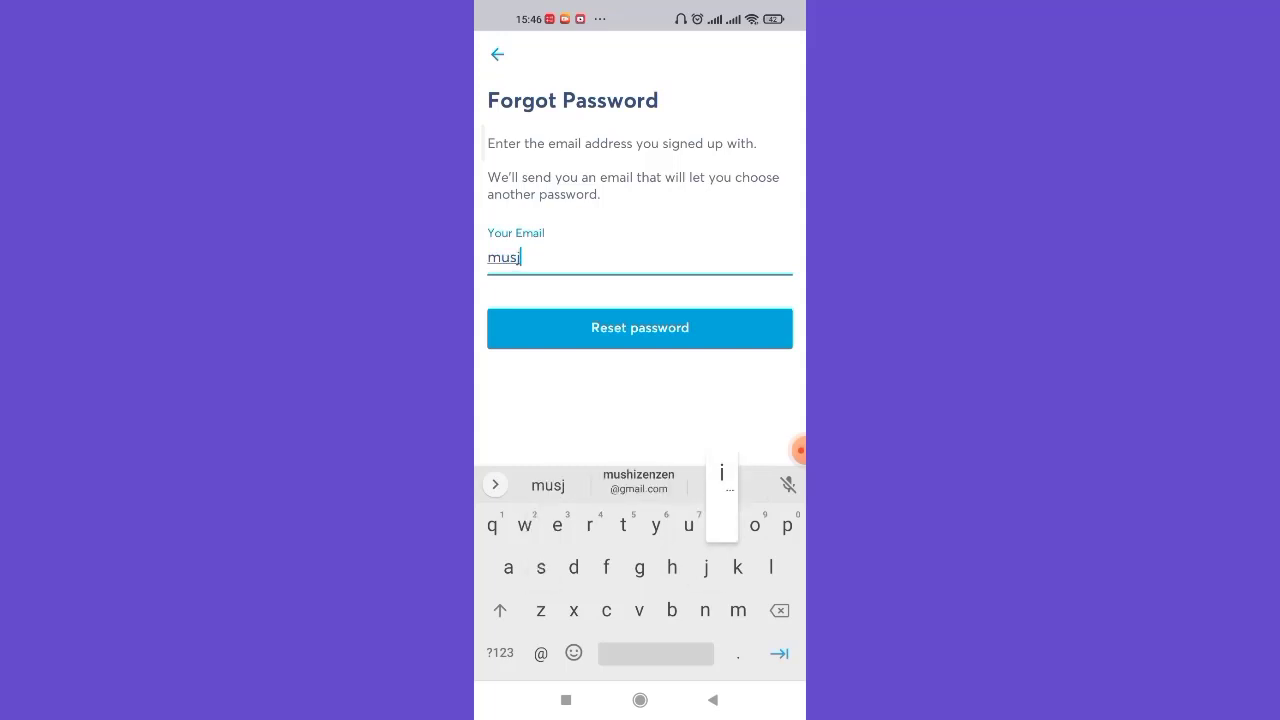
click(638, 486)
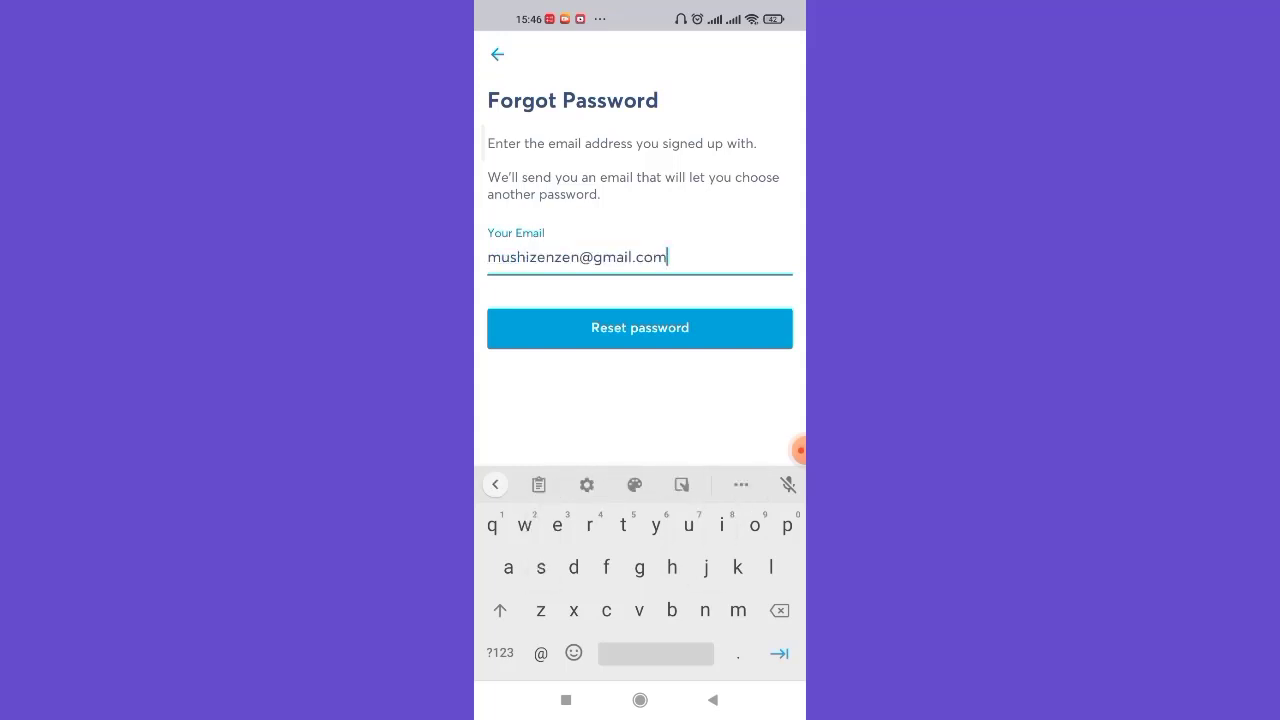
click(640, 328)
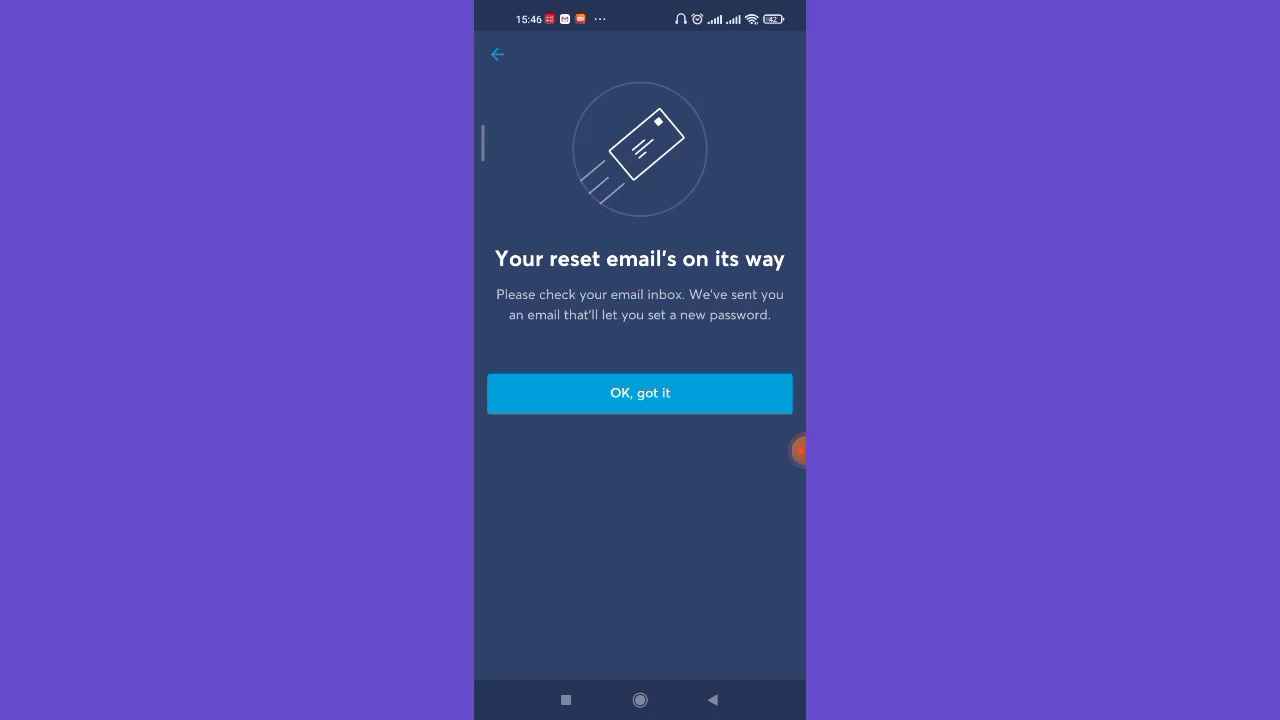
Dismiss the reset-sent notice with 'OK, got it' before heading to the inbox.
click(640, 392)
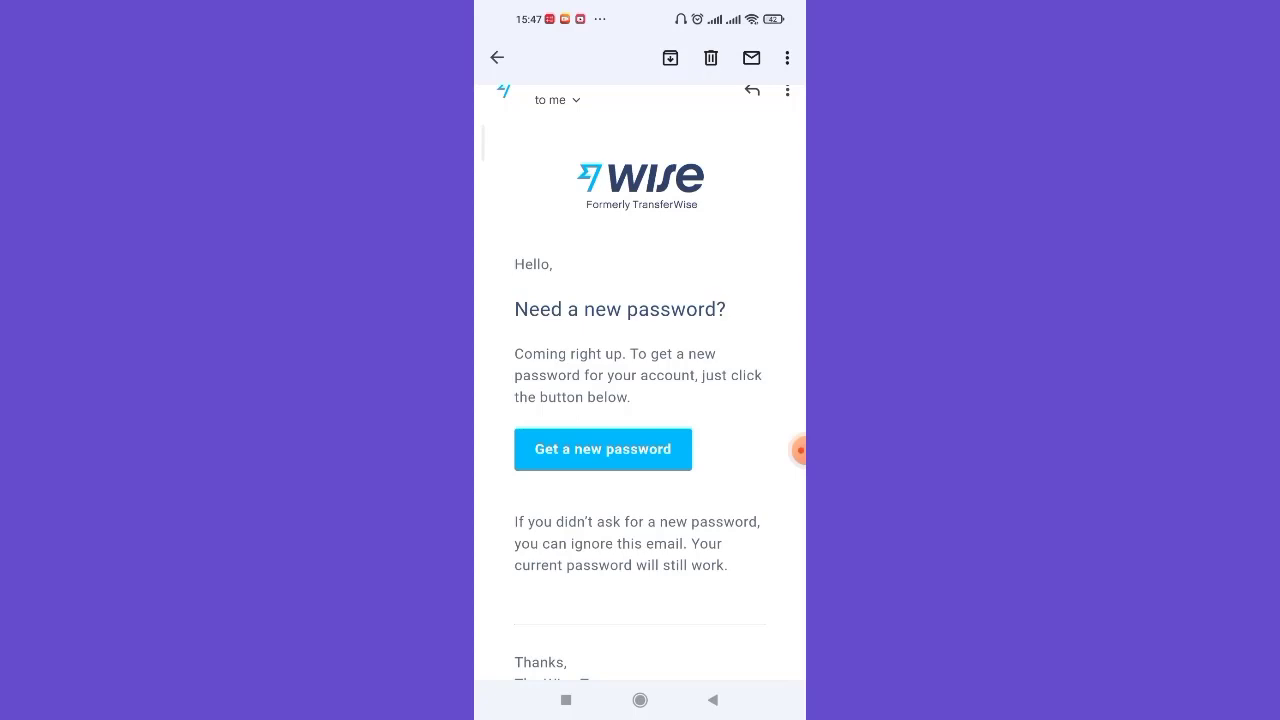
click(602, 448)
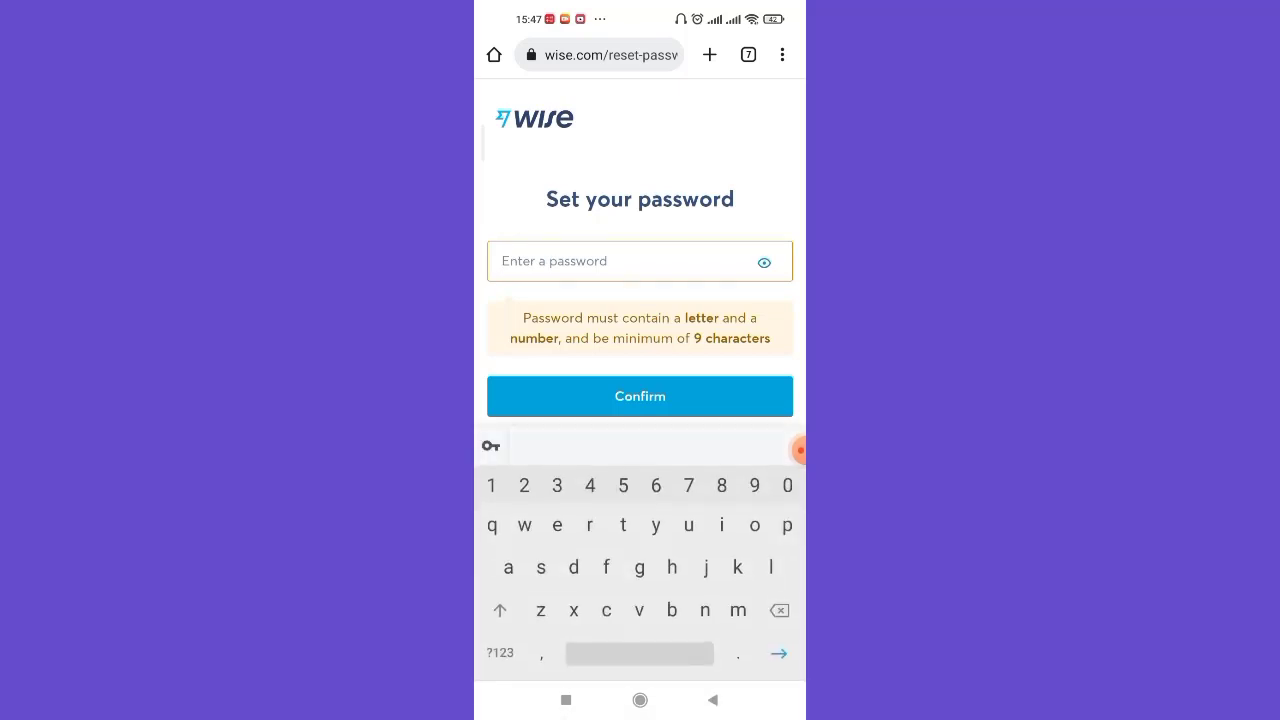
Enter a new password with letters and numbers and confirm it as saved.
text(r)
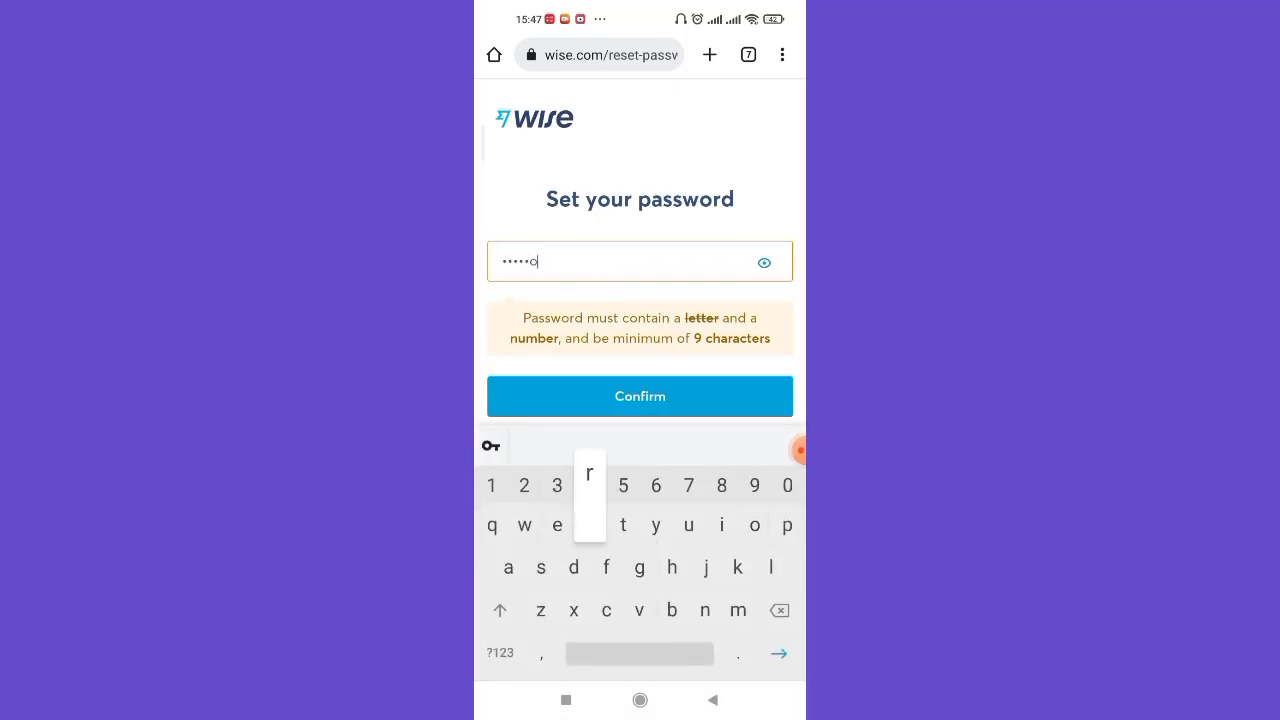
text(2)
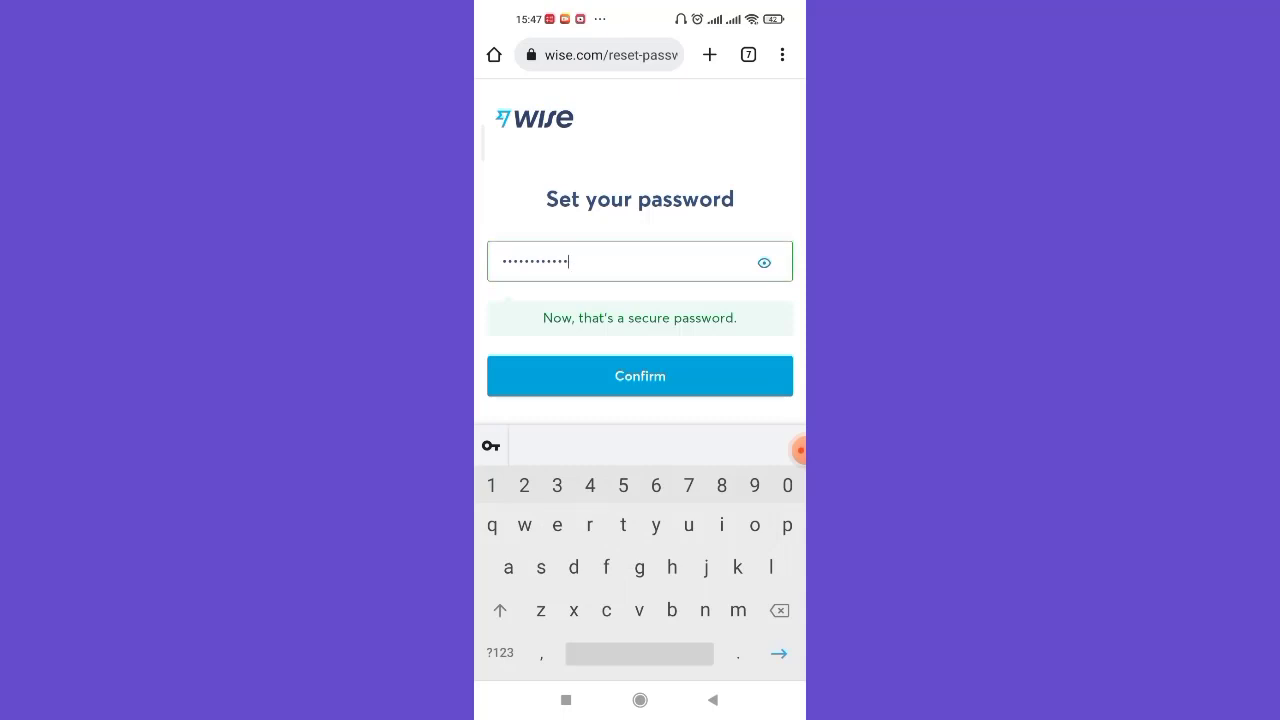
click(640, 376)
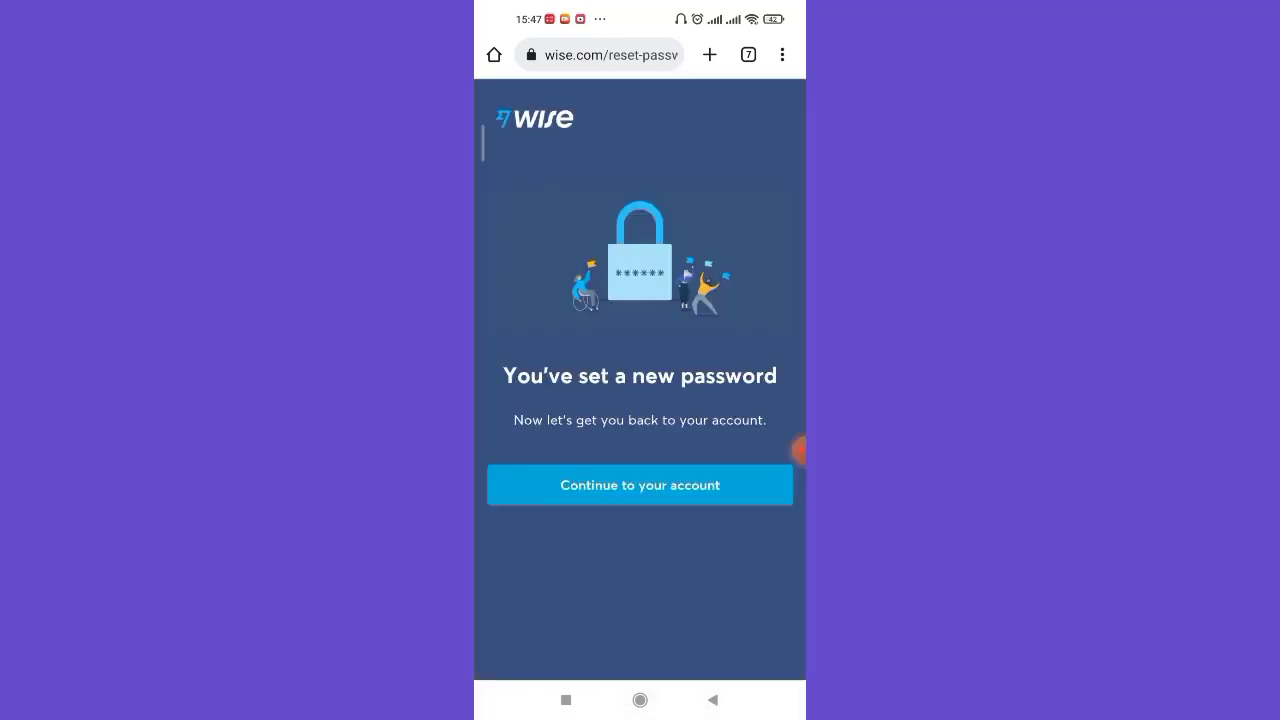